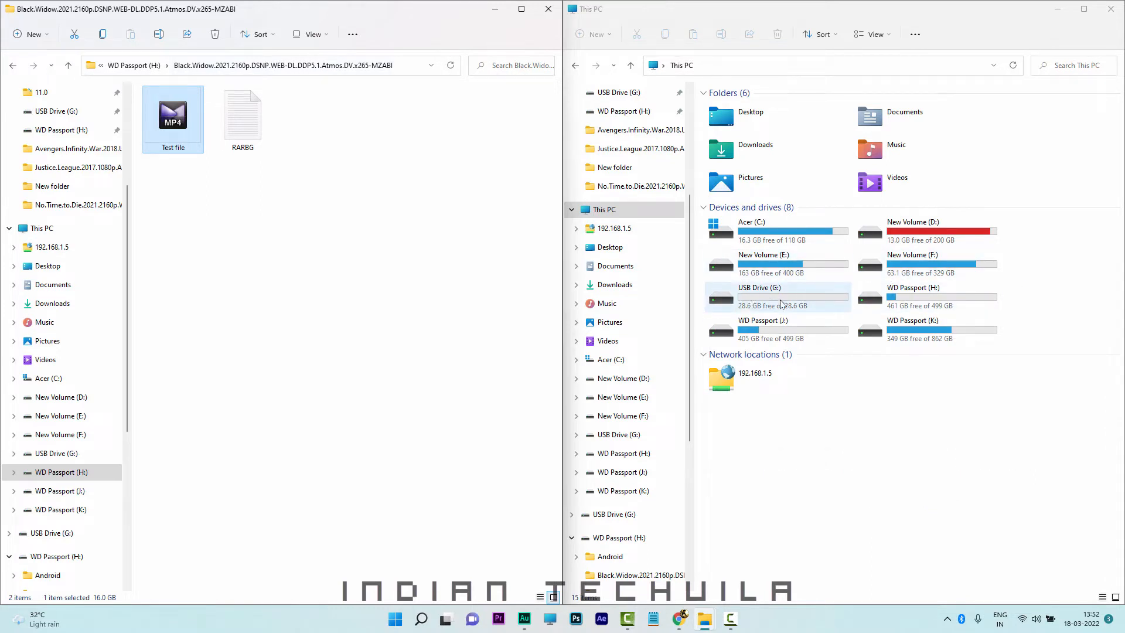
Open USB Drive (G:) and drag the 16 GB Test file onto it
{"action": "double_click", "coordinate": [759, 296]}
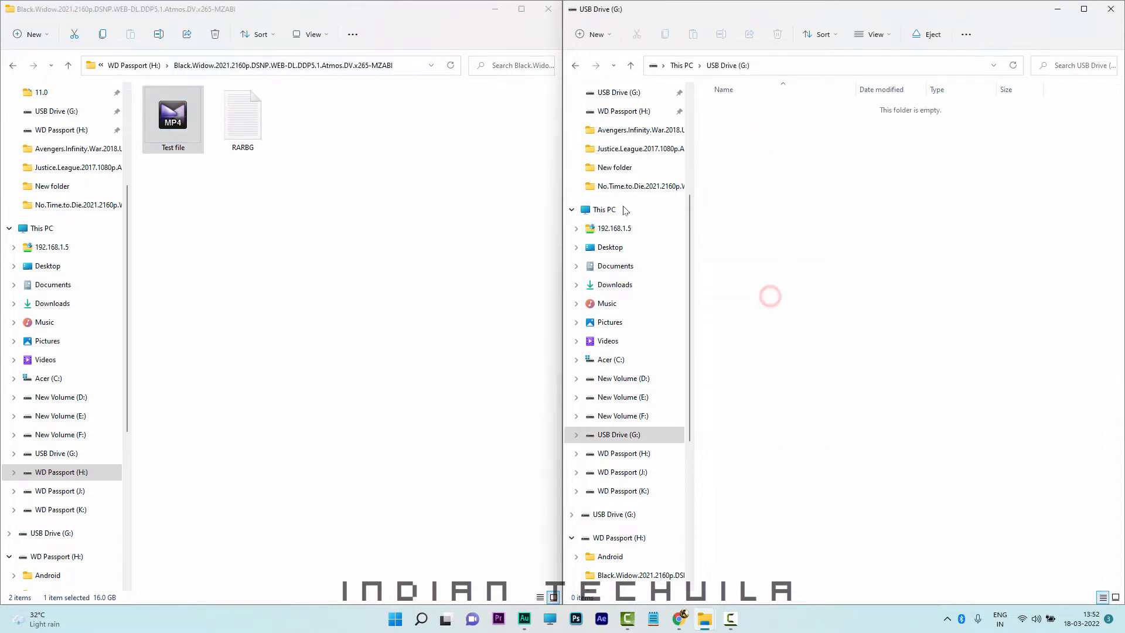
{"action": "left_click_drag", "start_coordinate": [173, 114], "coordinate": [845, 192]}
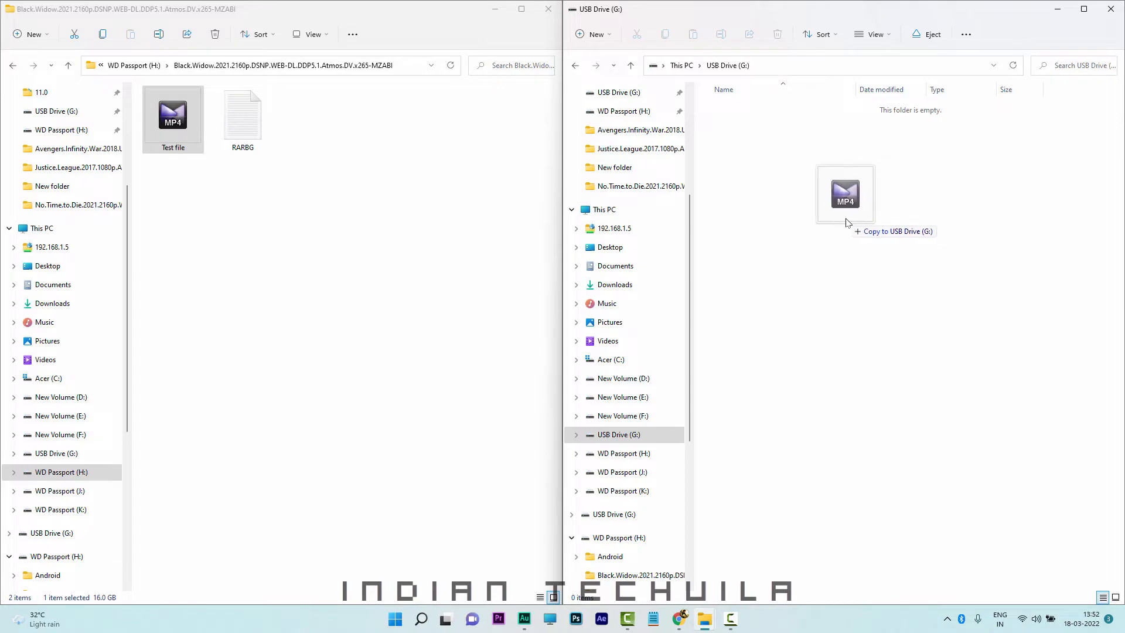
{"action": "left_click_drag", "start_coordinate": [172, 118], "coordinate": [845, 194]}
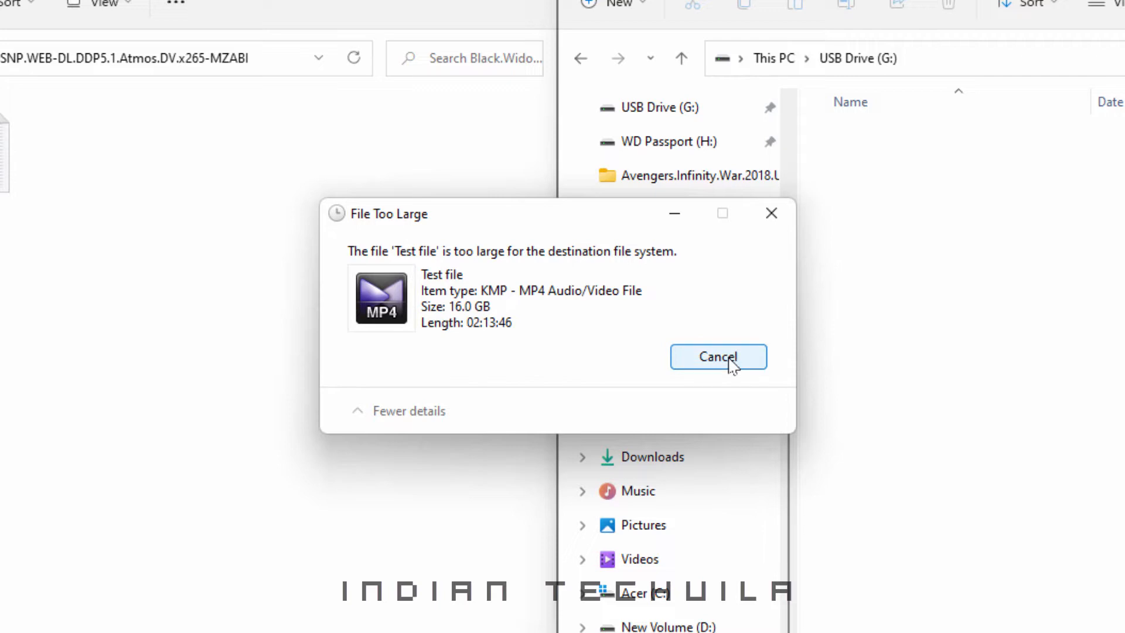
Cancel the copy in the File Too Large dialog
{"action": "left_click", "coordinate": [718, 357]}
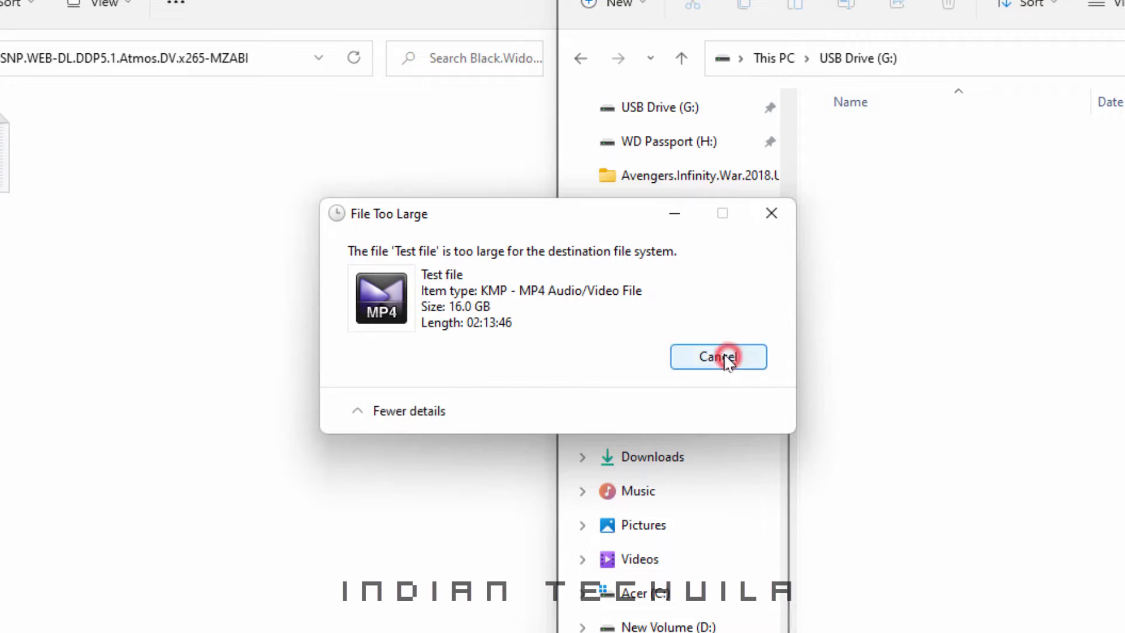
{"action": "left_click", "coordinate": [717, 357]}
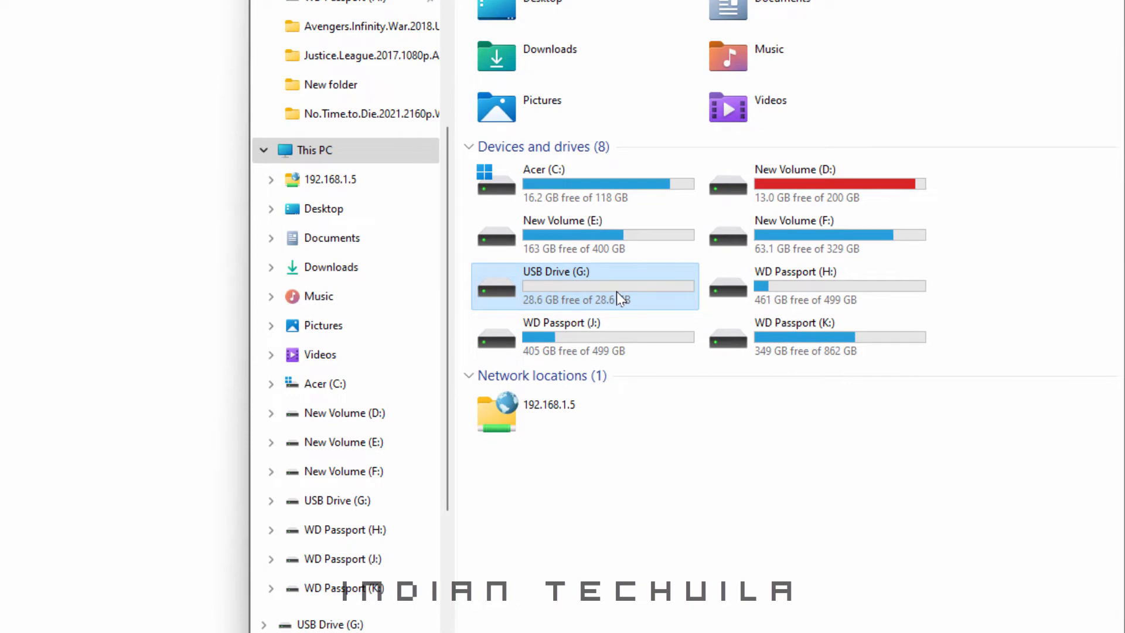
Open the Format dialog for USB Drive (G:) from its context menu
{"action": "right_click", "coordinate": [616, 291]}
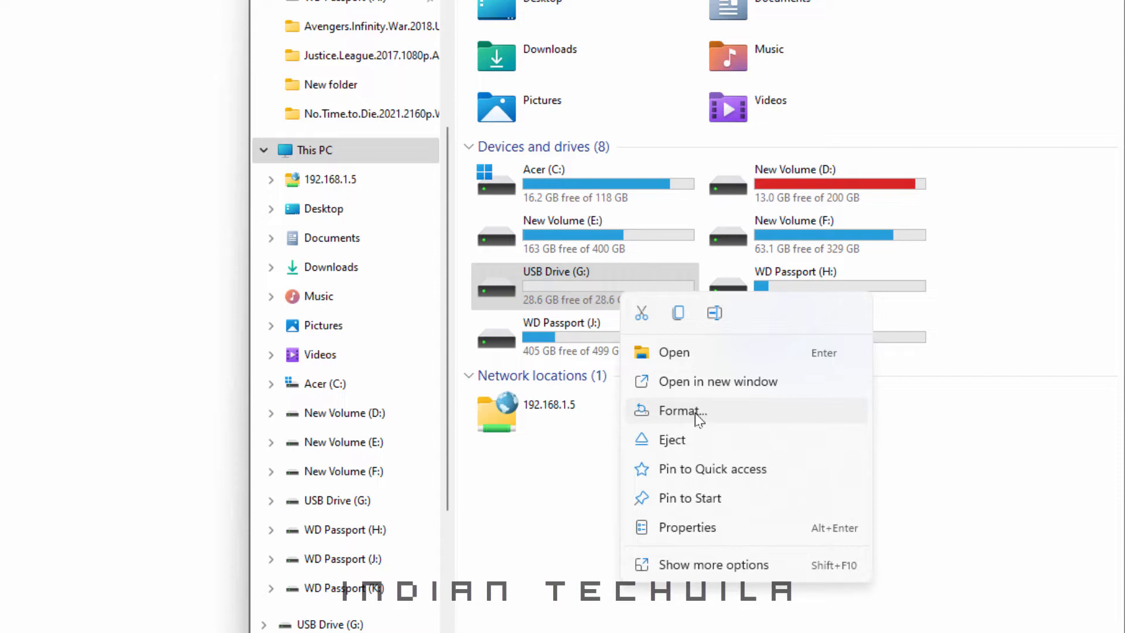
{"action": "left_click", "coordinate": [681, 410]}
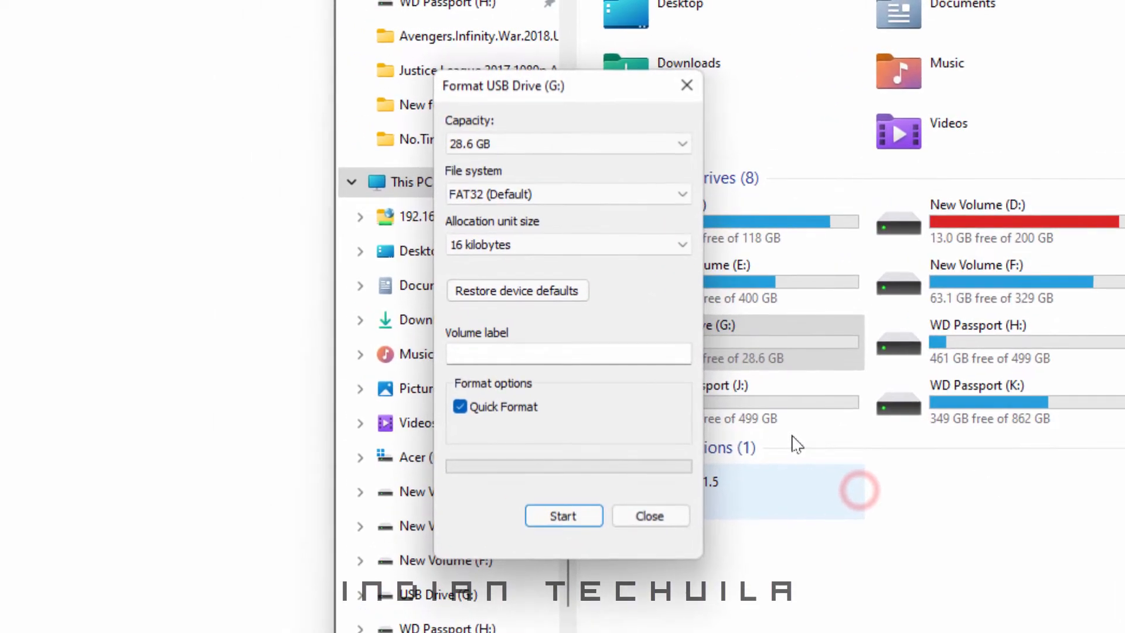
Choose NTFS file system and Default allocation unit size in the Format dialog
{"action": "left_click", "coordinate": [566, 194]}
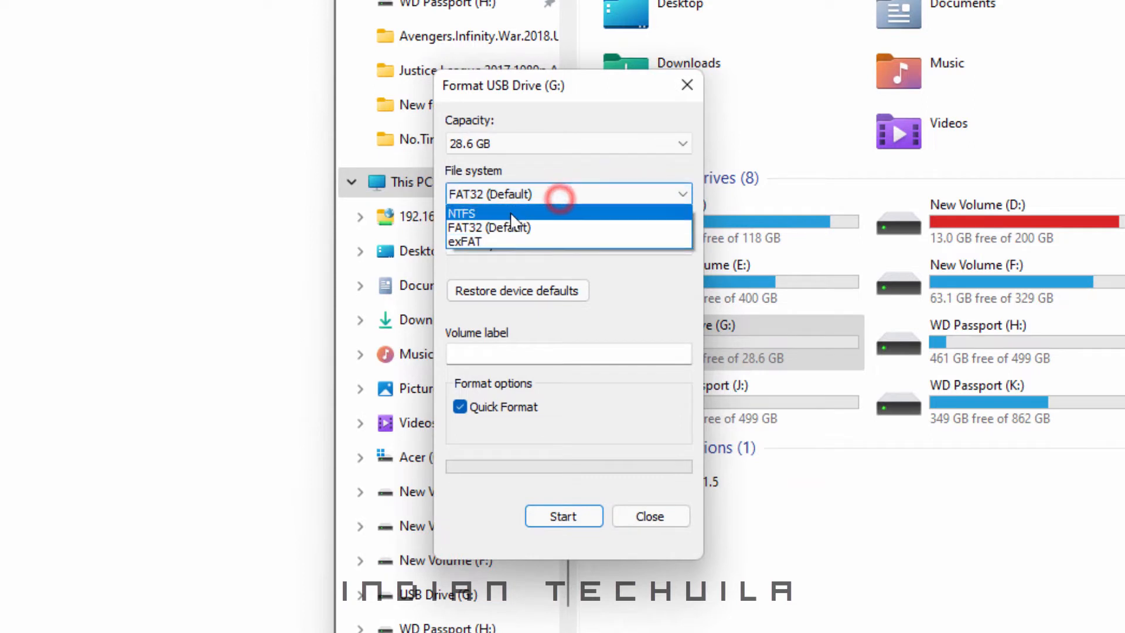
{"action": "left_click", "coordinate": [462, 213]}
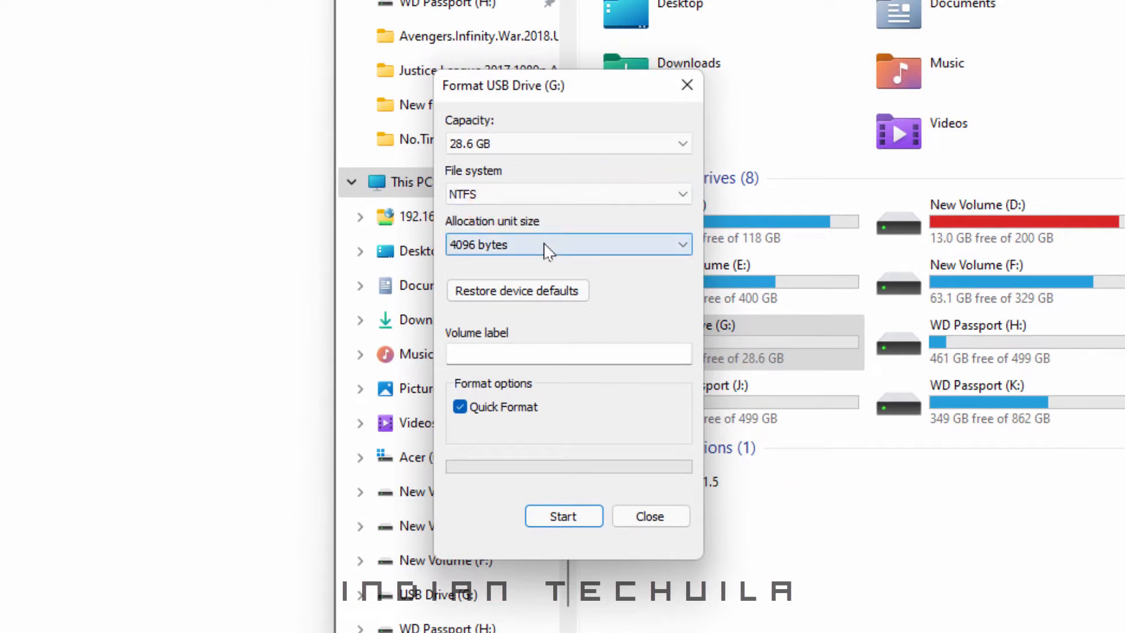
{"action": "left_click", "coordinate": [566, 243]}
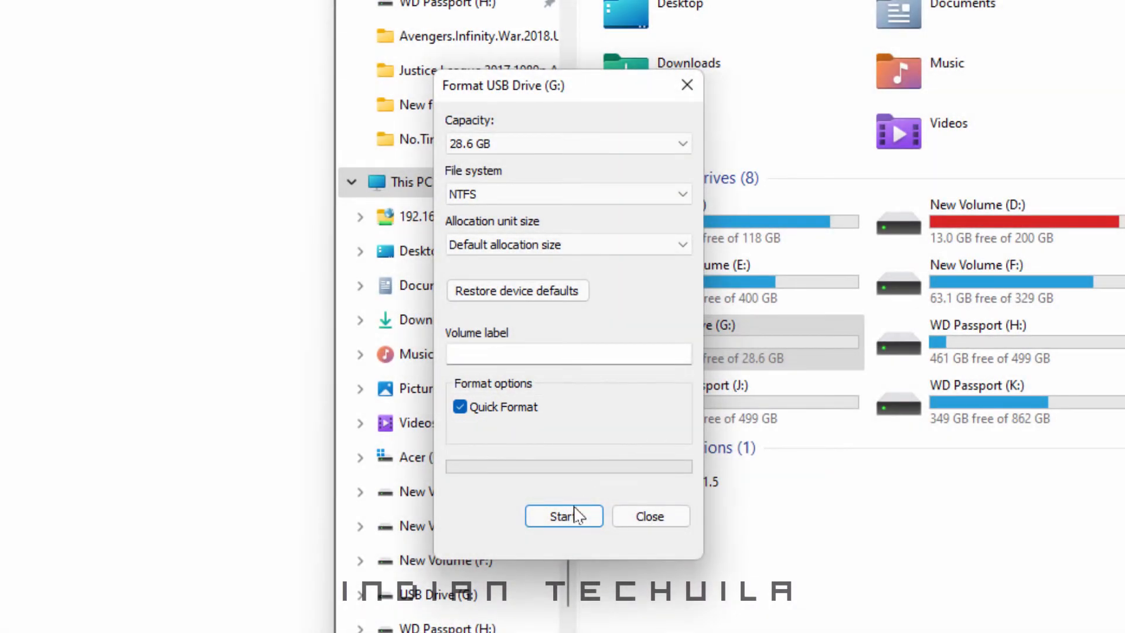
Start the NTFS format, confirm erasing the drive, and close the dialog when done
{"action": "left_click", "coordinate": [563, 515]}
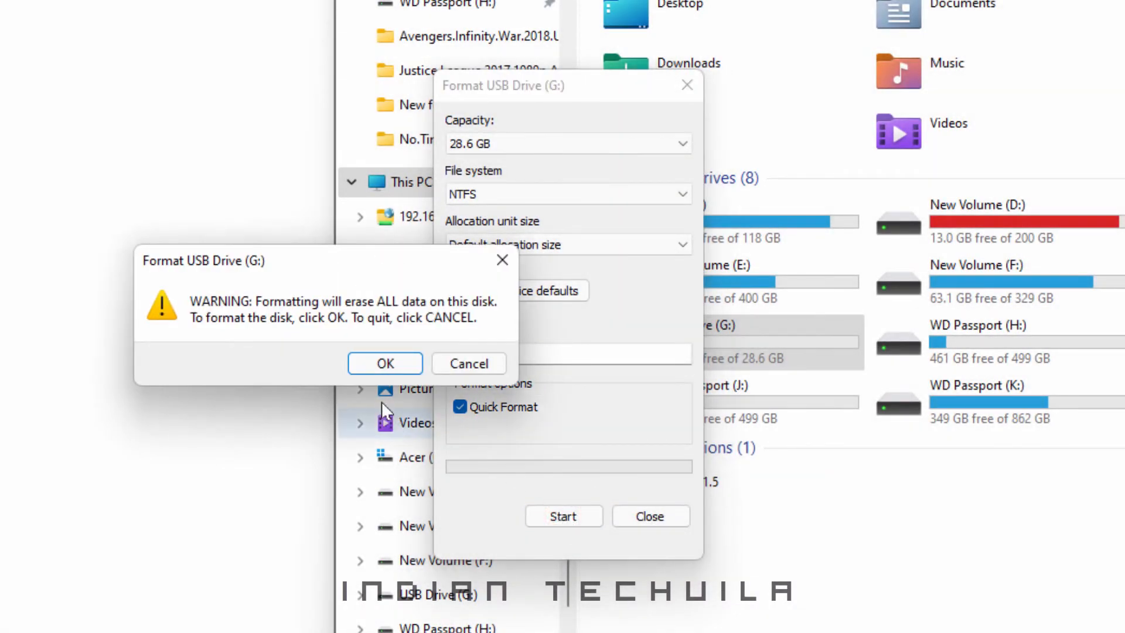
{"action": "left_click", "coordinate": [385, 363]}
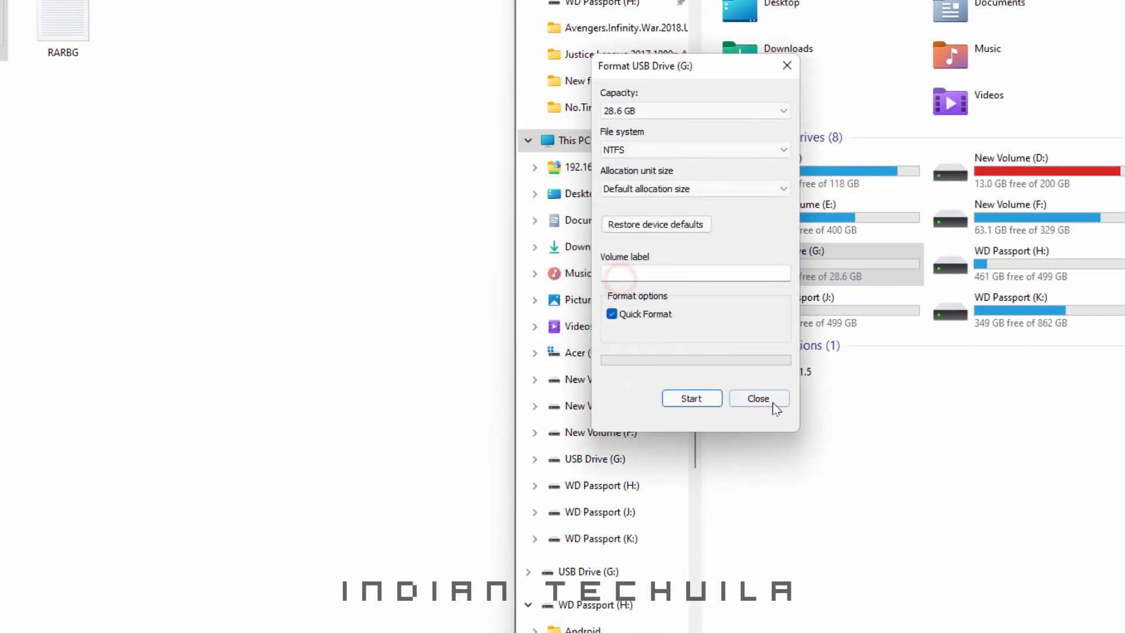
{"action": "left_click", "coordinate": [757, 398]}
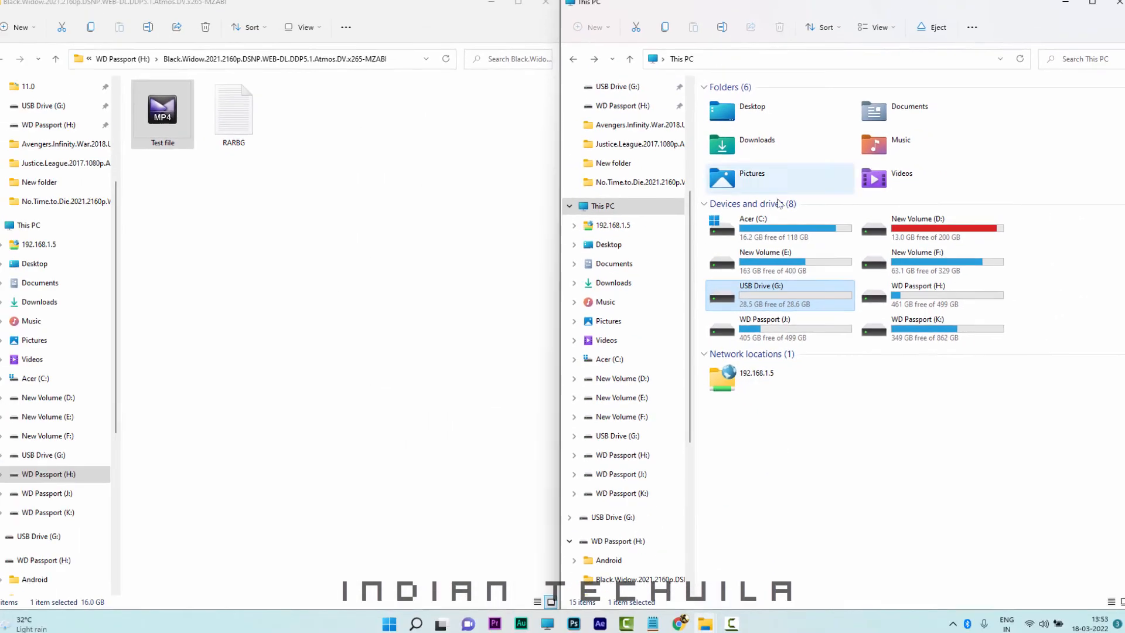